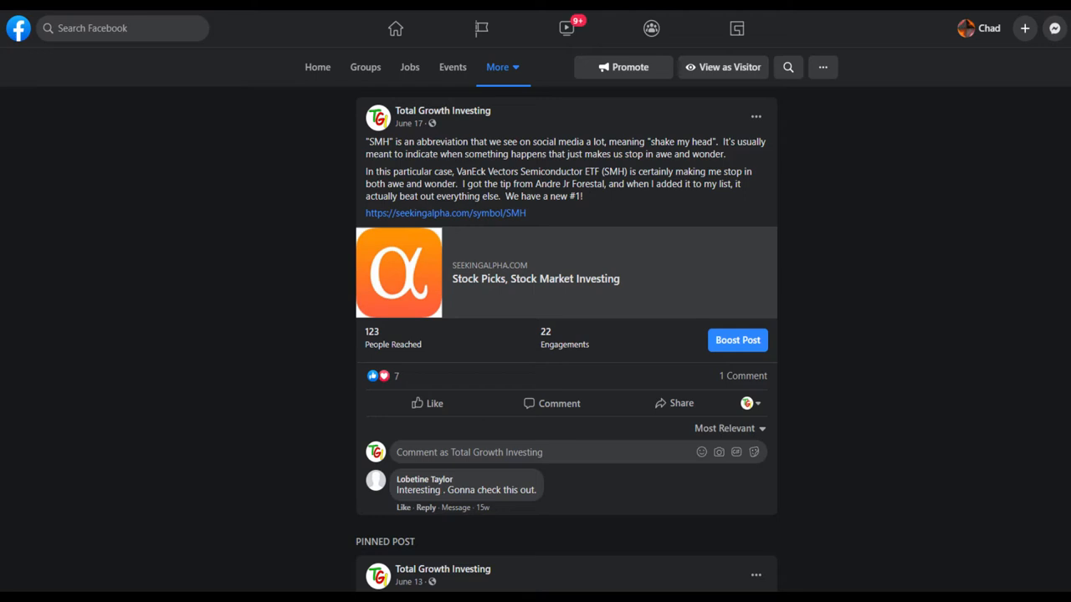
# - Go from the SMH Facebook post to VanEck's Our Firm > Founder and Family page
pyautogui.click(446, 212)
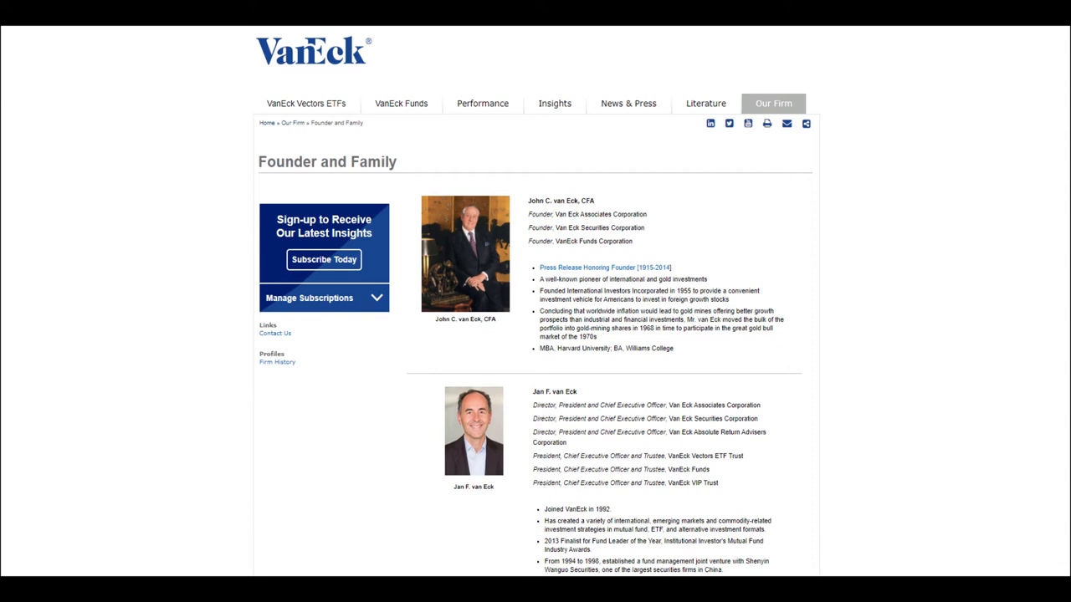
# - Follow the van Eck family link to Jan Carel van Eck's New Netherland Institute biography
pyautogui.click(605, 267)
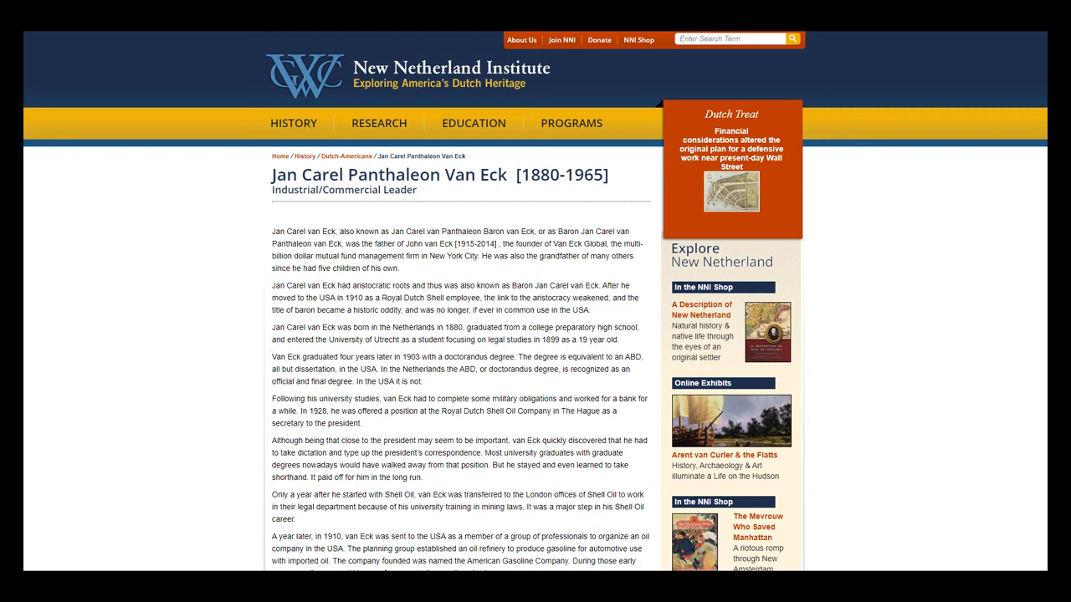
pyautogui.click(429, 243)
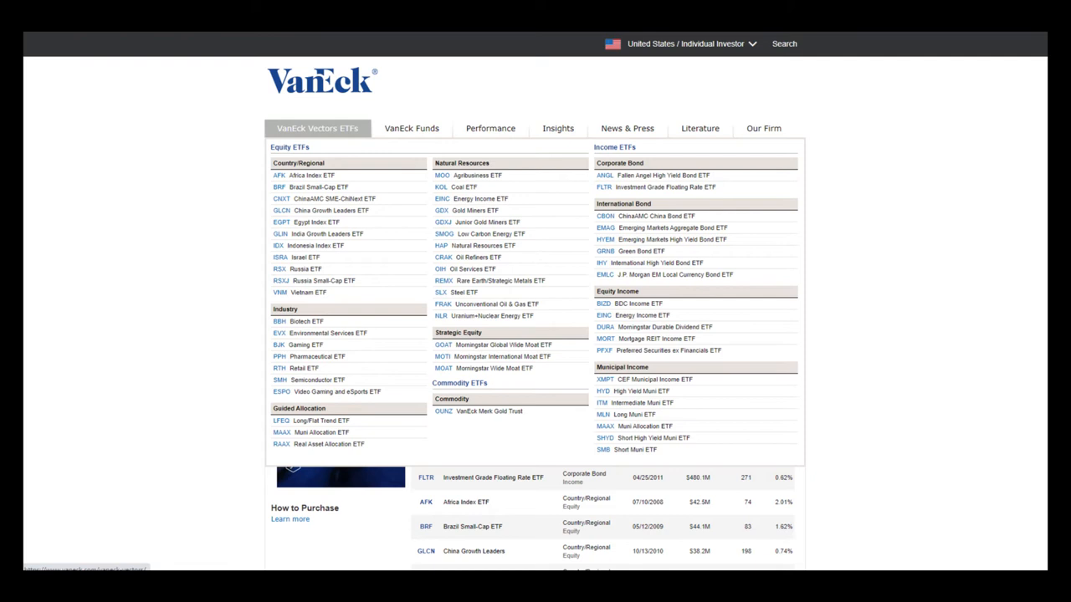
pyautogui.click(280, 380)
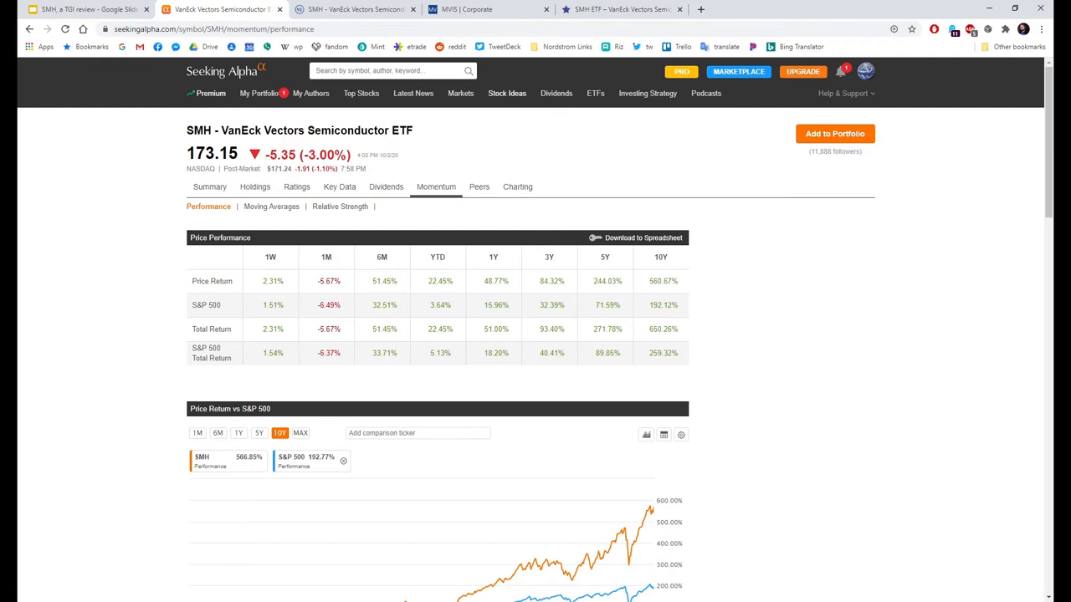
pyautogui.moveTo(699, 318)
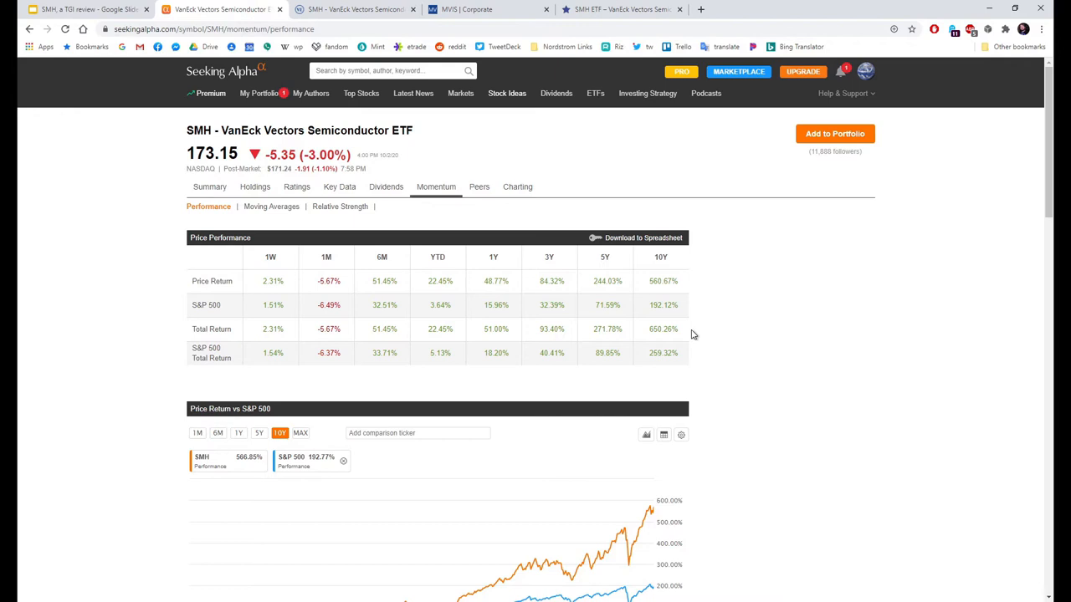
# - Scroll to SMH's 5-year Price Return vs Total Return chart and hide the price line
pyautogui.scroll(-3)
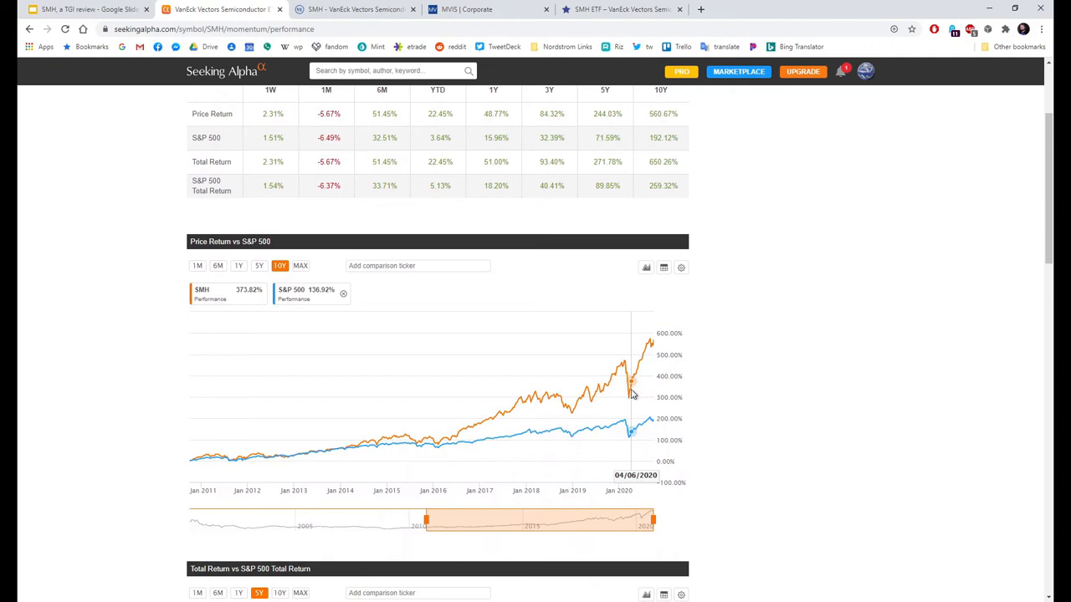
pyautogui.moveTo(715, 420)
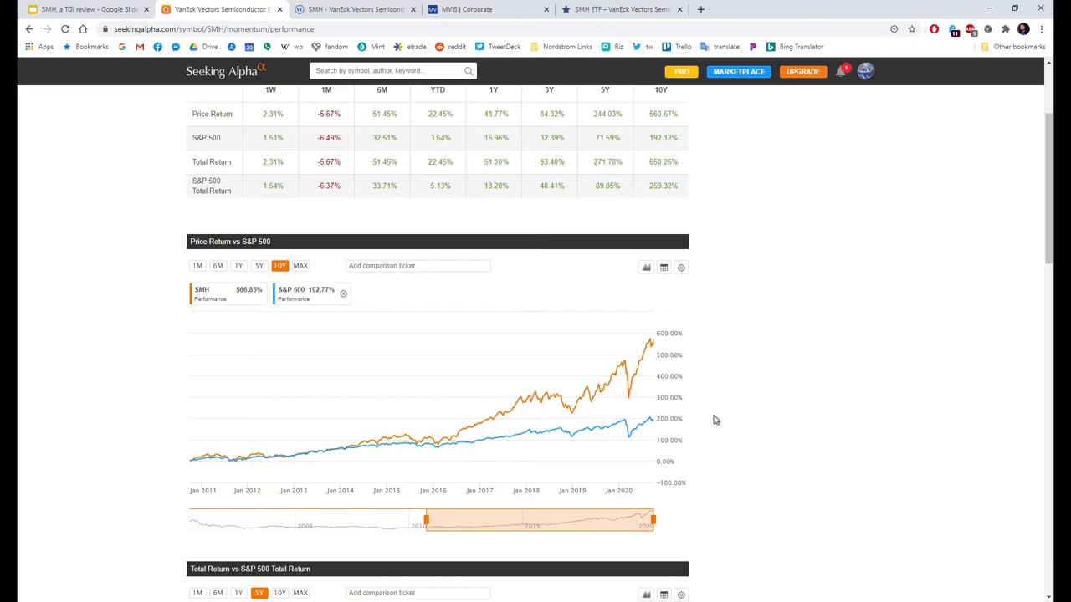
pyautogui.scroll(-3)
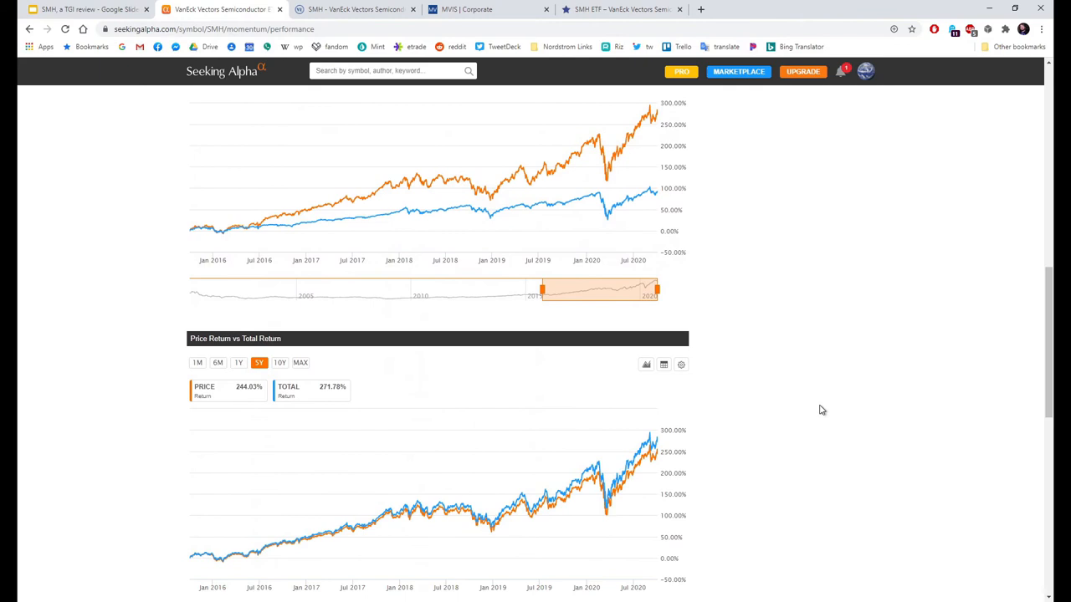
pyautogui.scroll(-3)
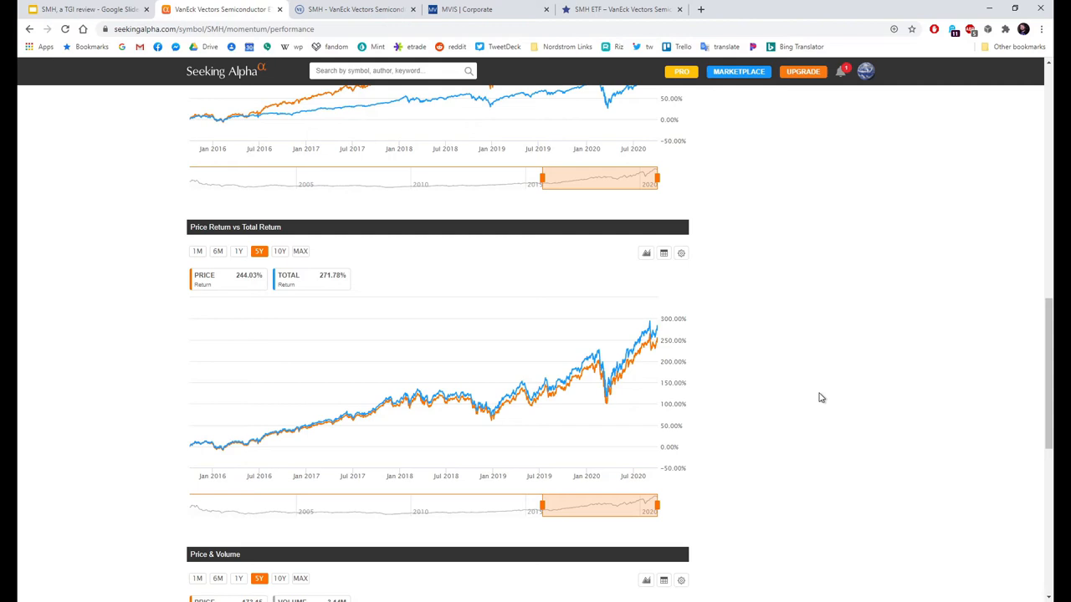
pyautogui.click(288, 279)
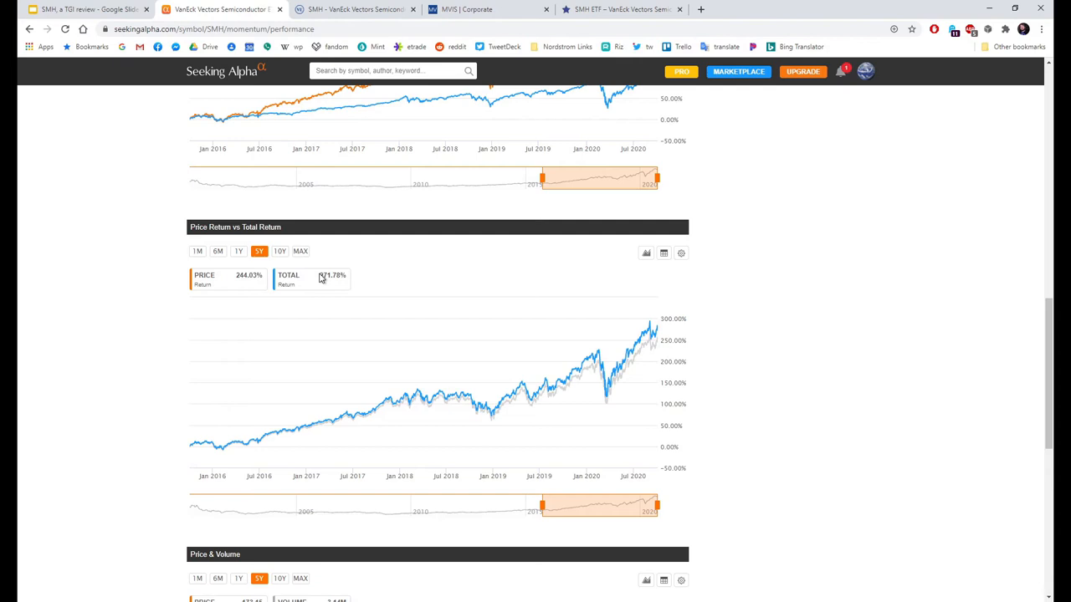
pyautogui.click(370, 149)
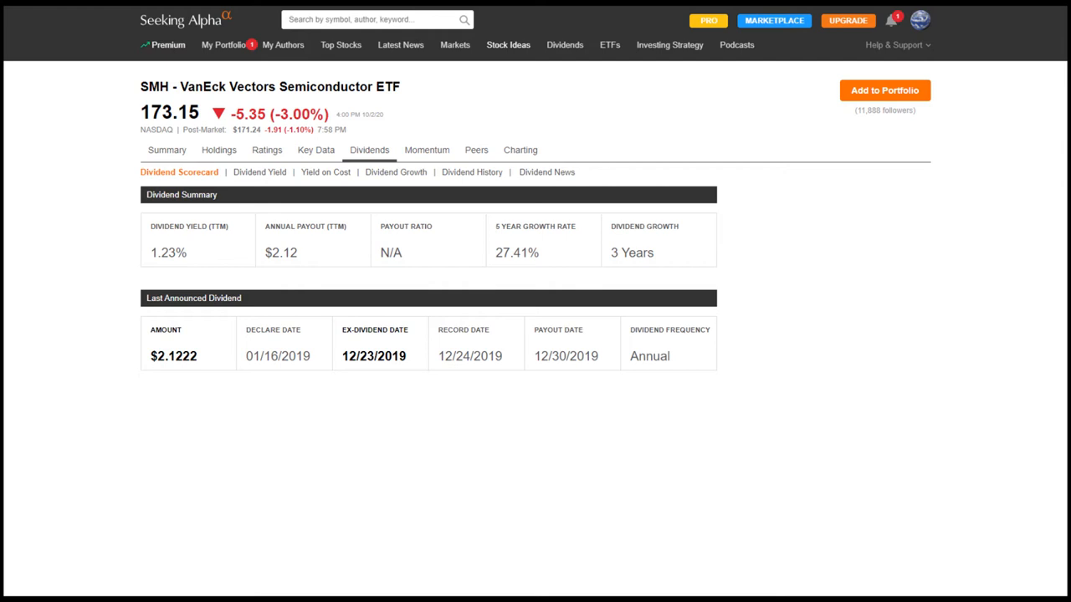
# - Switch SMH's dividend view to Yield on Cost and extend the chart to 10 years
pyautogui.click(260, 172)
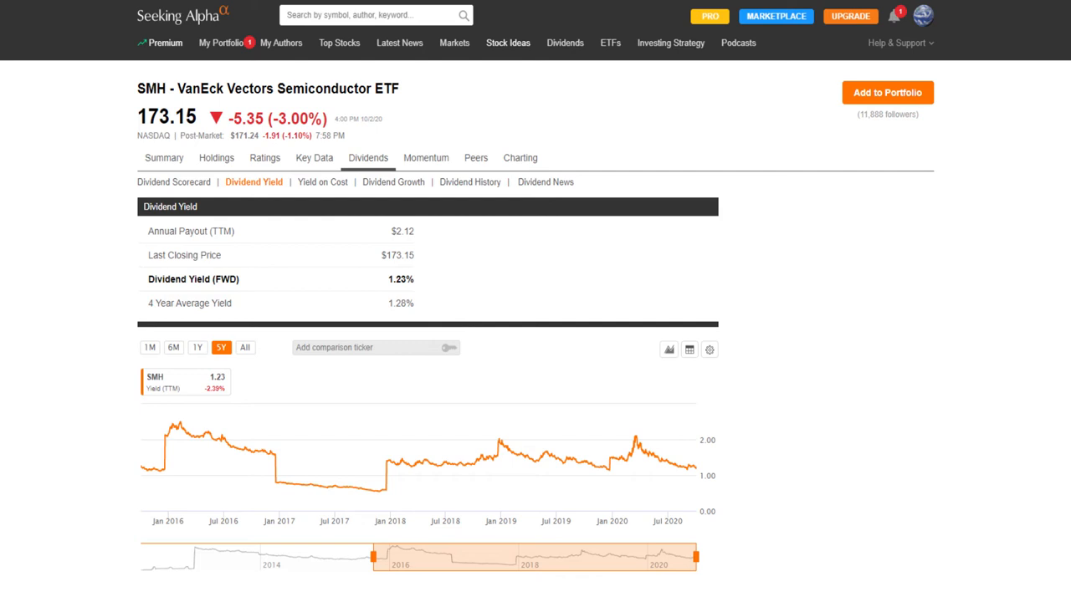
pyautogui.click(322, 182)
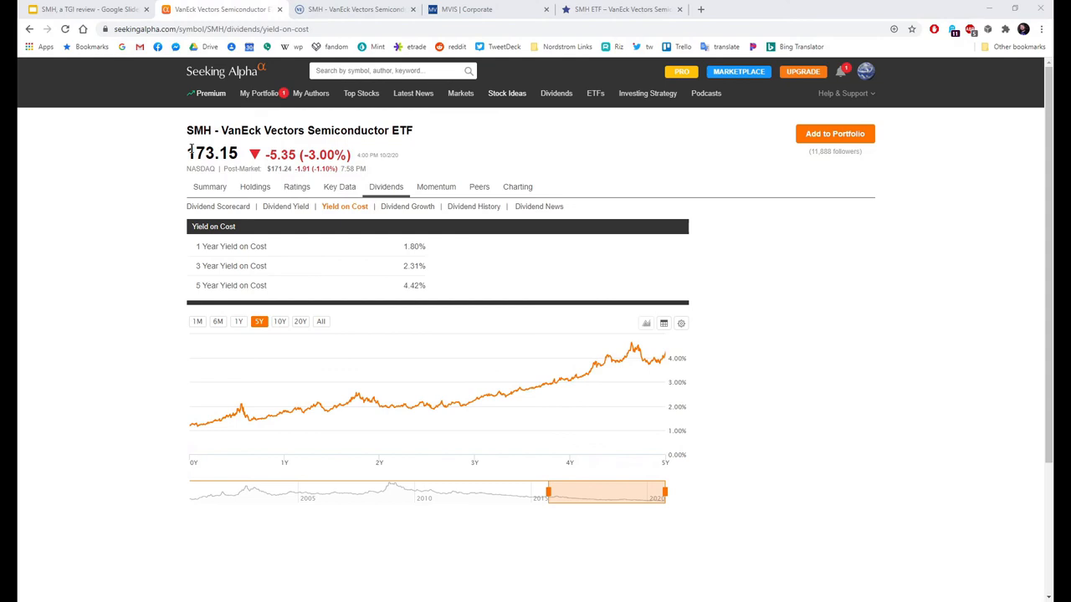
pyautogui.moveTo(734, 316)
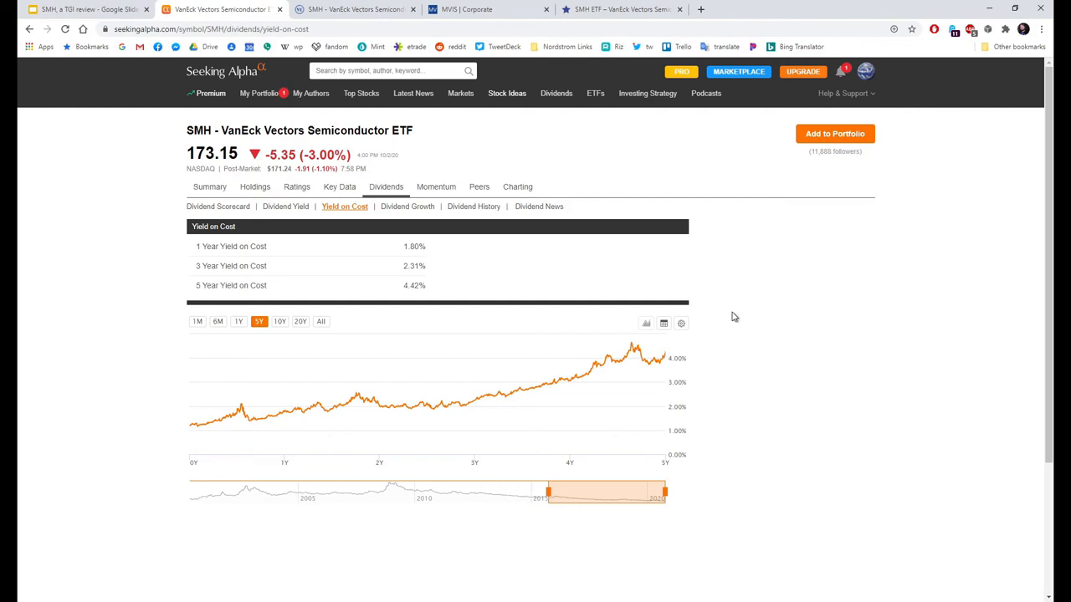
pyautogui.moveTo(201, 431)
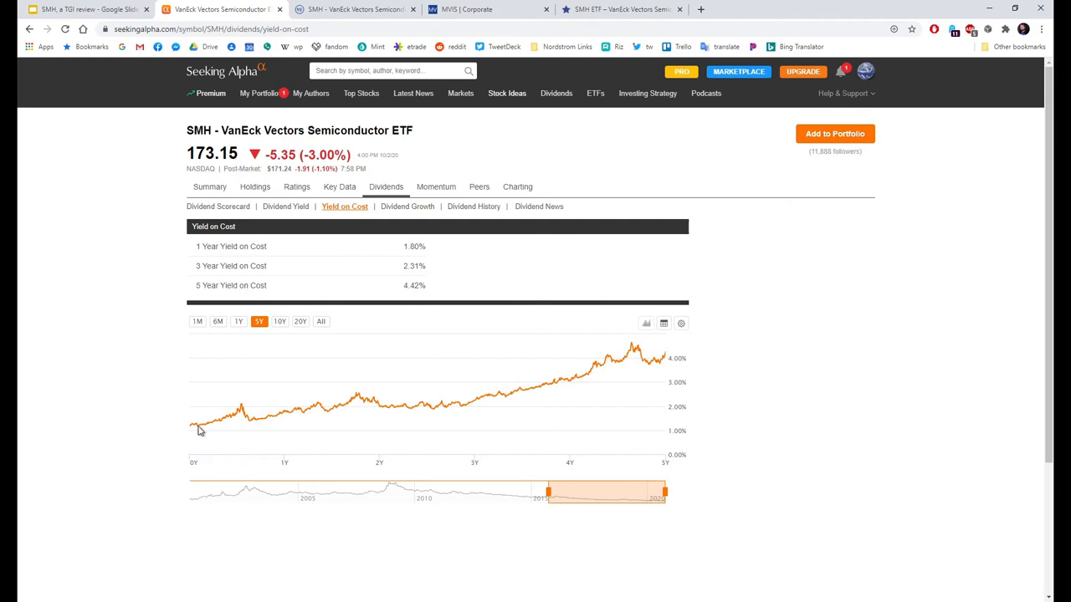
pyautogui.moveTo(665, 355)
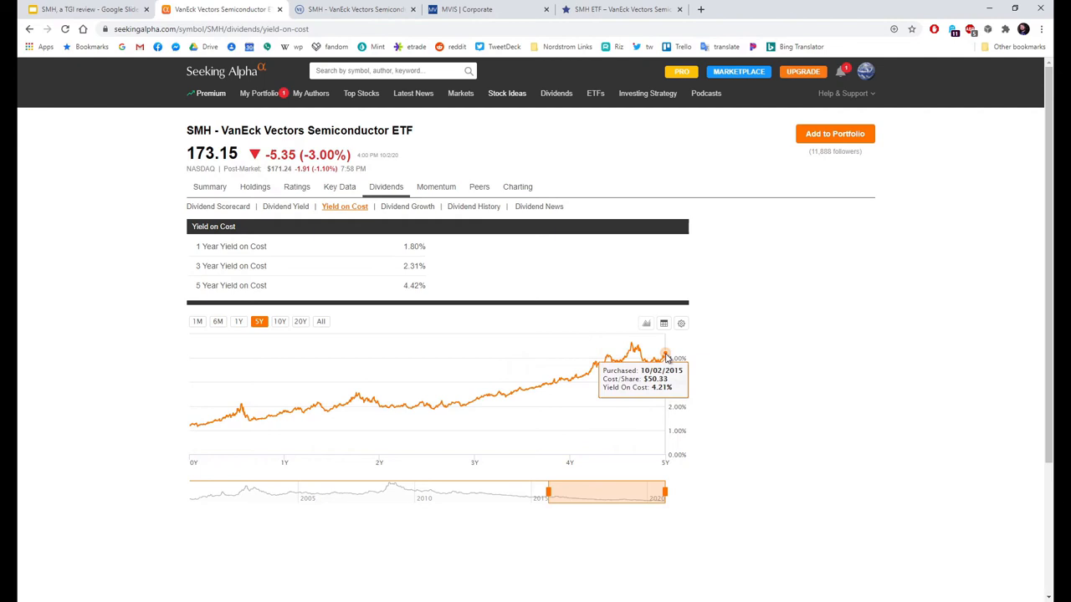
pyautogui.moveTo(350, 402)
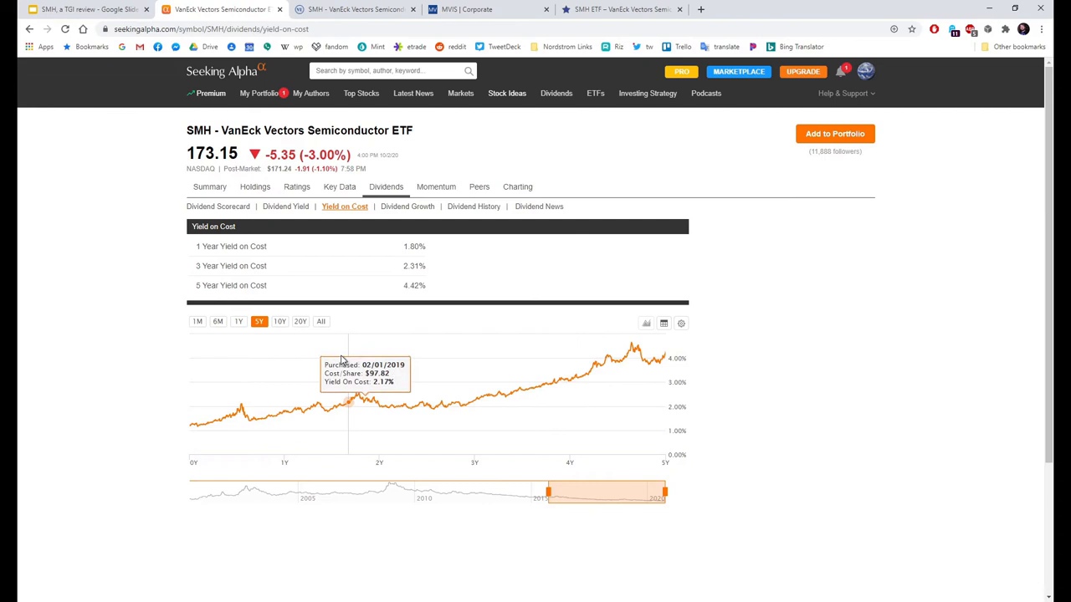
pyautogui.click(279, 321)
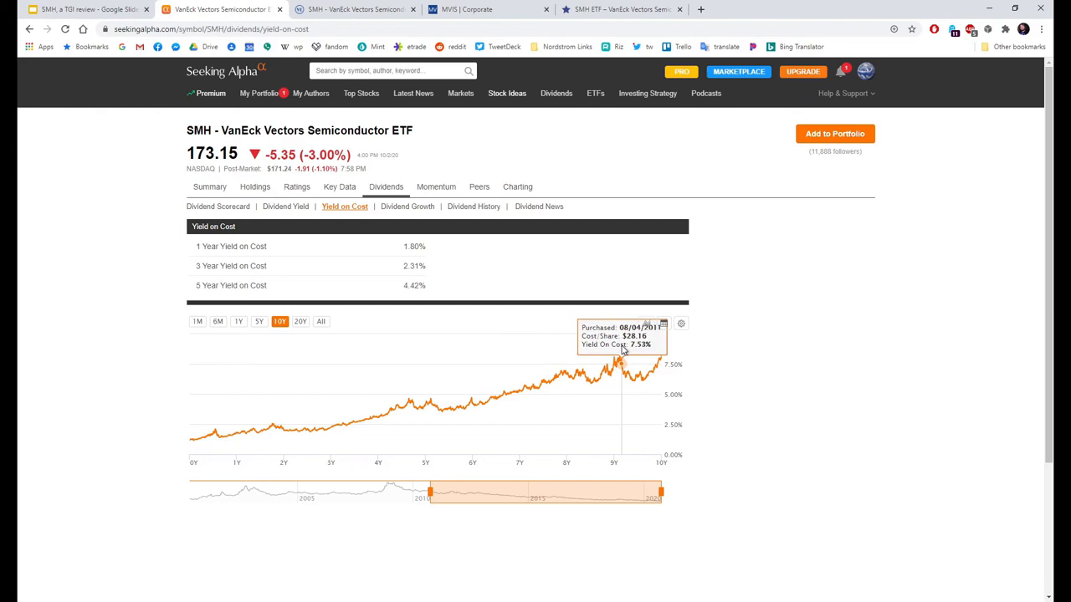
pyautogui.click(407, 207)
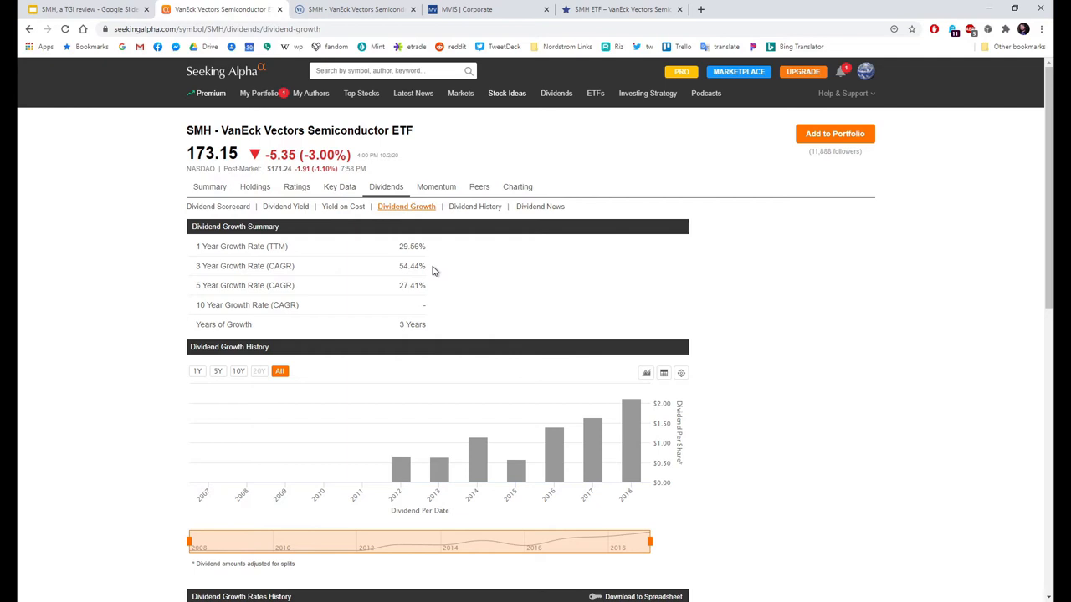
pyautogui.moveTo(436, 287)
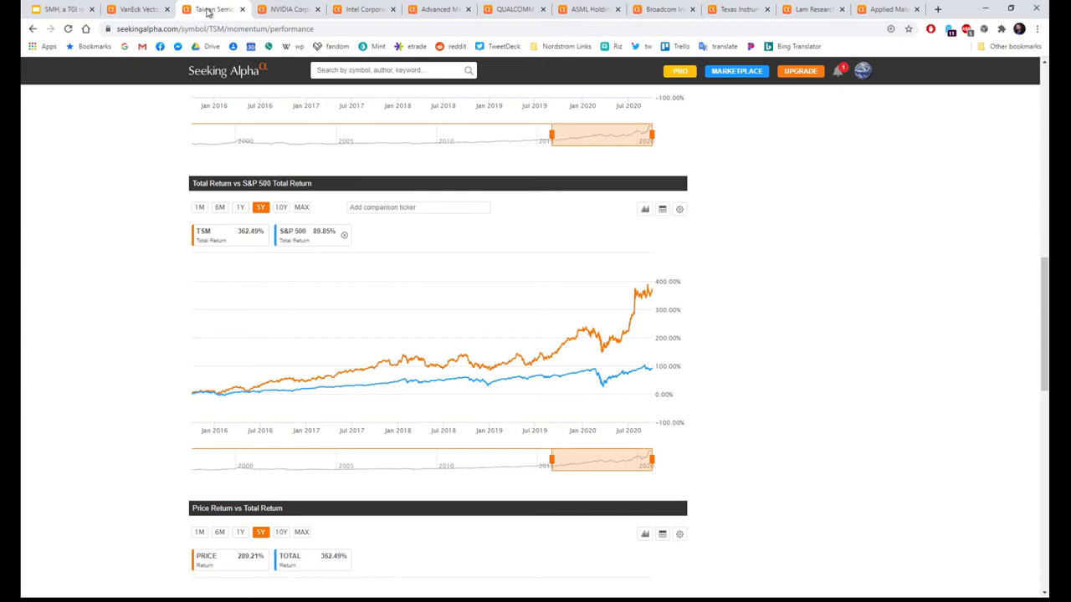
# - Set TSM's Total Return vs S&P 500 chart to 10Y, then switch to NVIDIA's tab
pyautogui.click(281, 207)
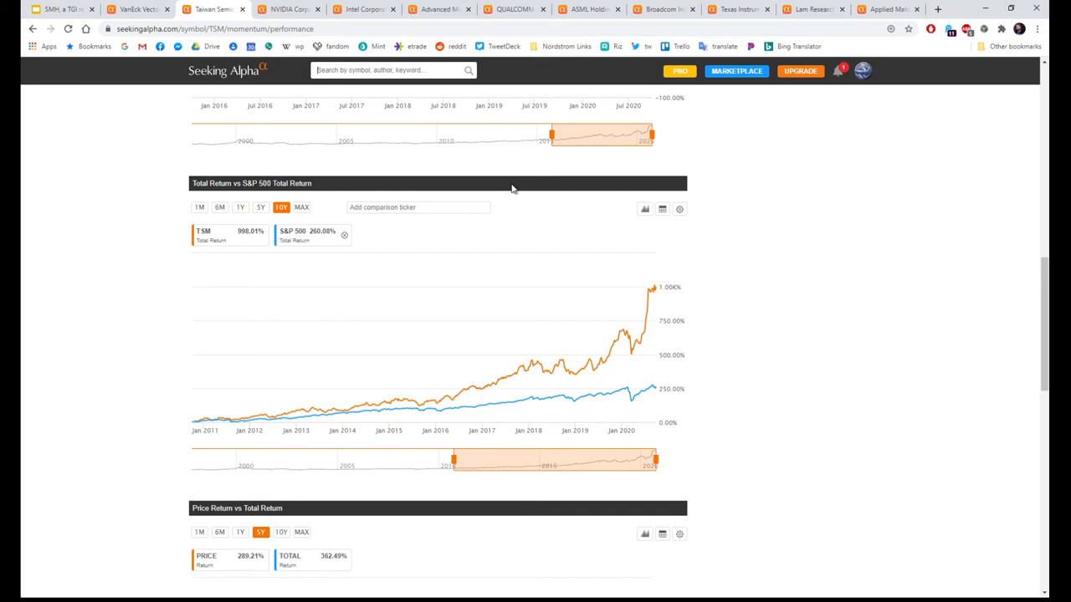
pyautogui.moveTo(678, 292)
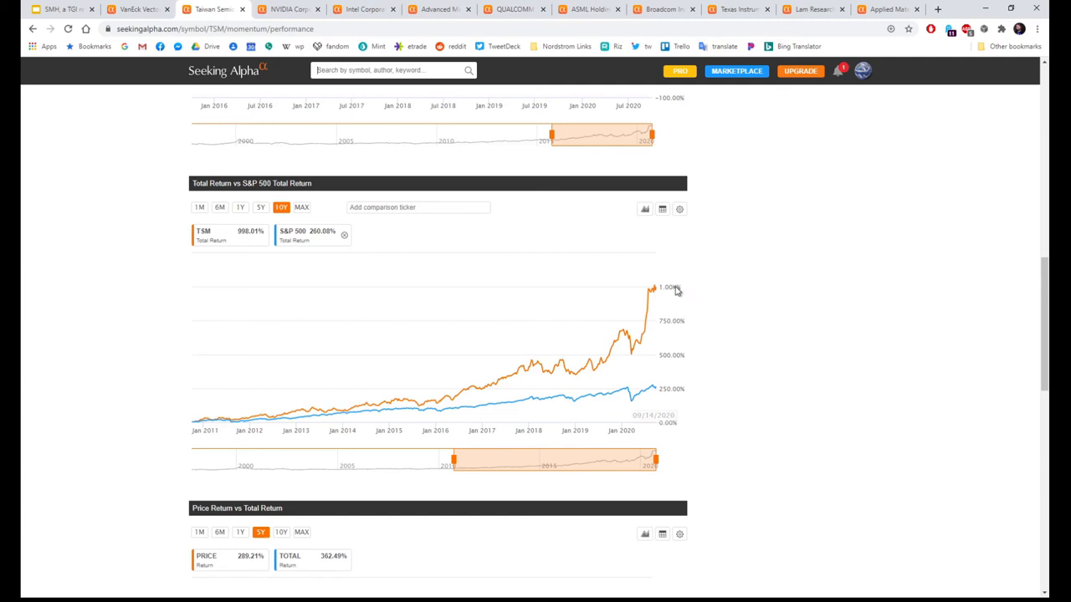
pyautogui.click(288, 9)
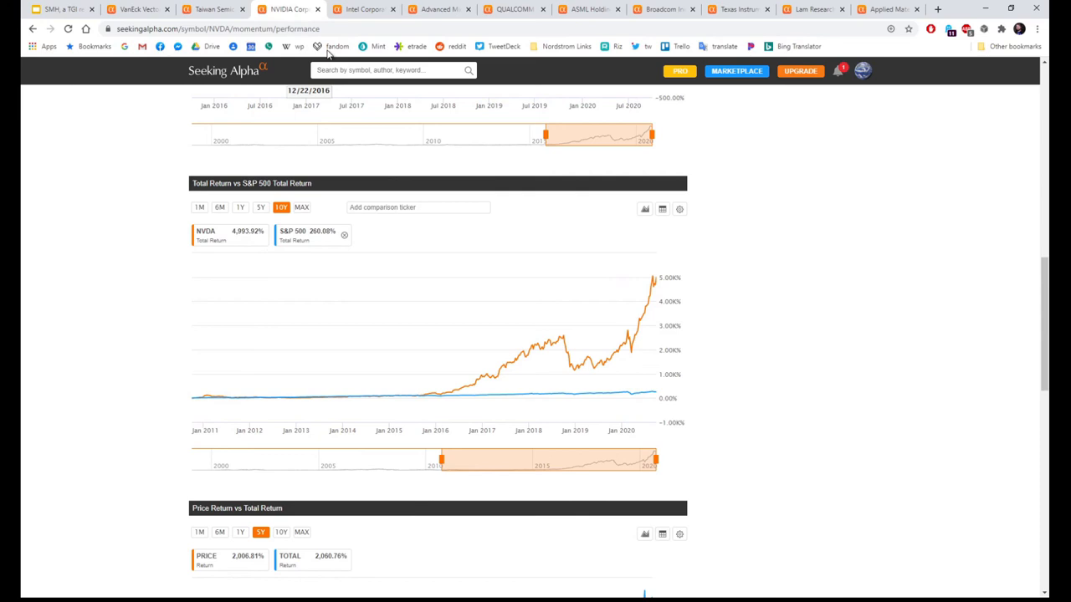
# - Check Intel's 10-year total return comparison, then switch to the AMD tab
pyautogui.click(364, 9)
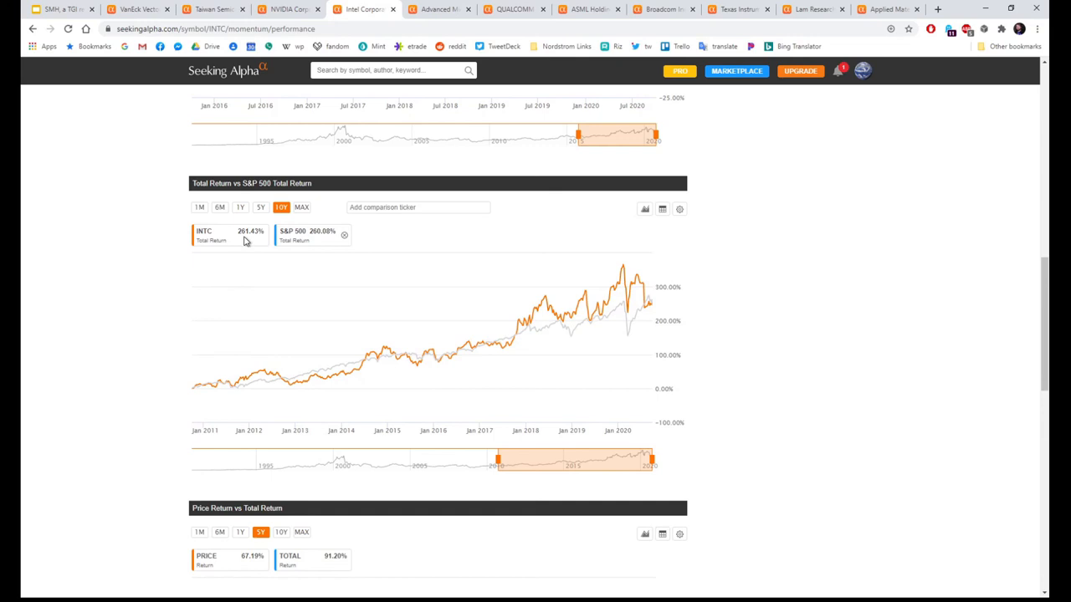
pyautogui.moveTo(632, 331)
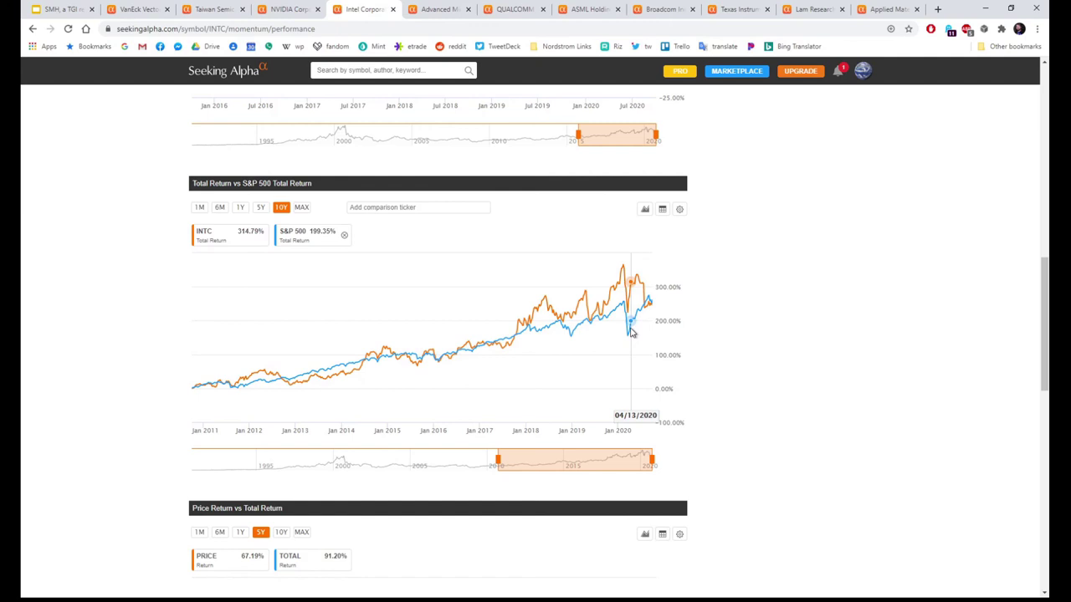
pyautogui.moveTo(95, 203)
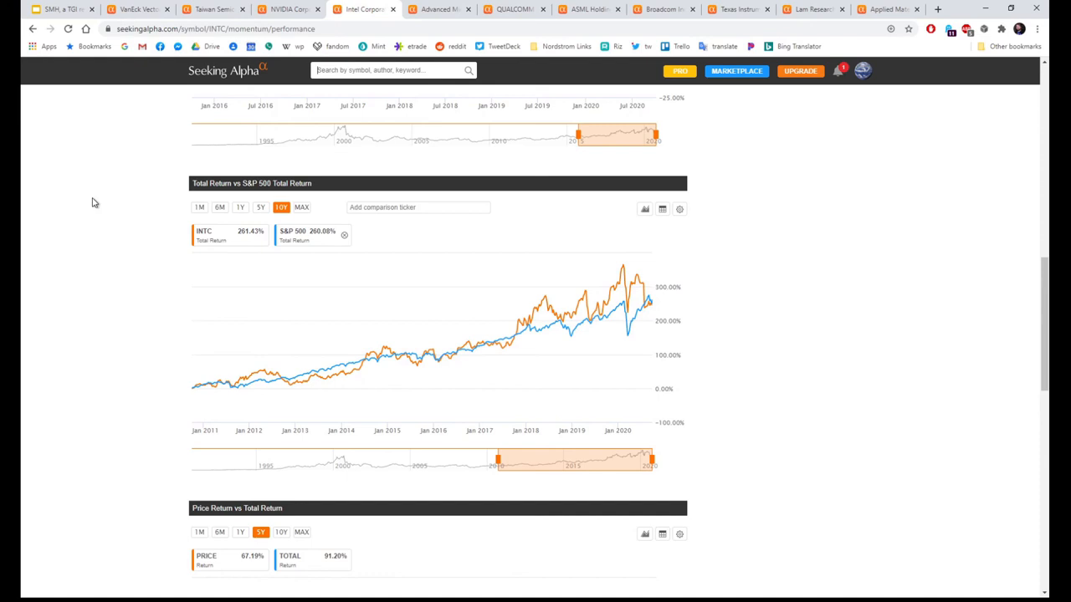
pyautogui.click(440, 9)
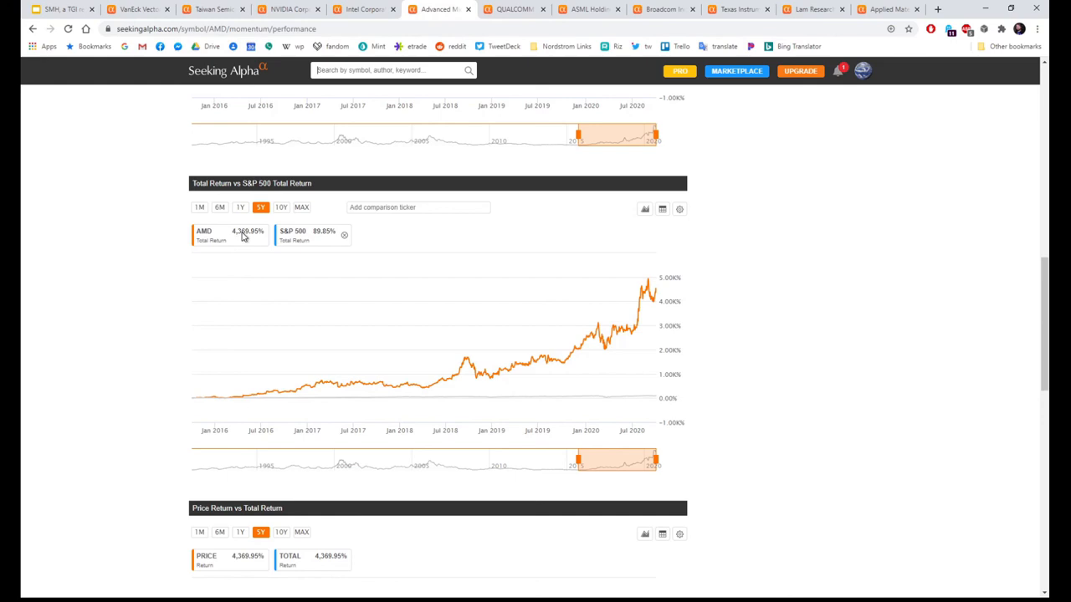
# - View AMD's total return at 10Y then 5Y, then bring up QUALCOMM's comparison
pyautogui.click(281, 207)
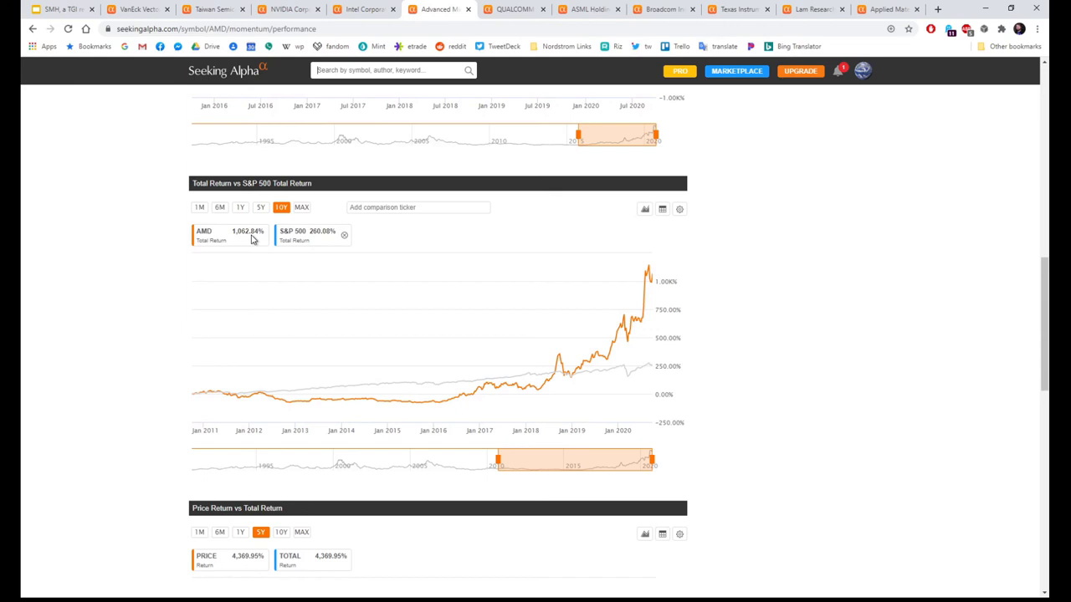
pyautogui.click(260, 207)
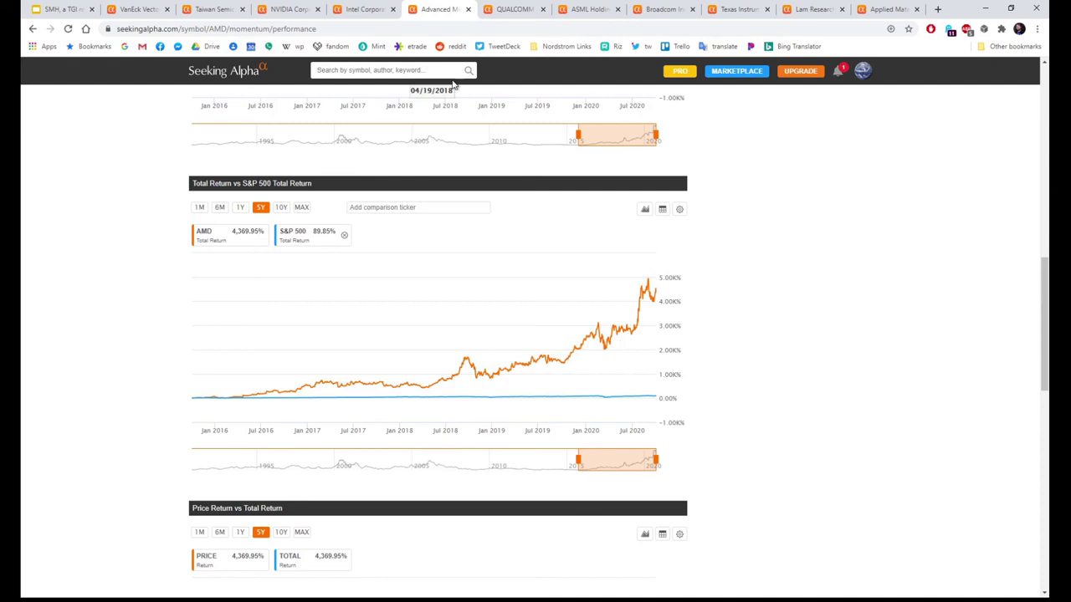
pyautogui.click(514, 9)
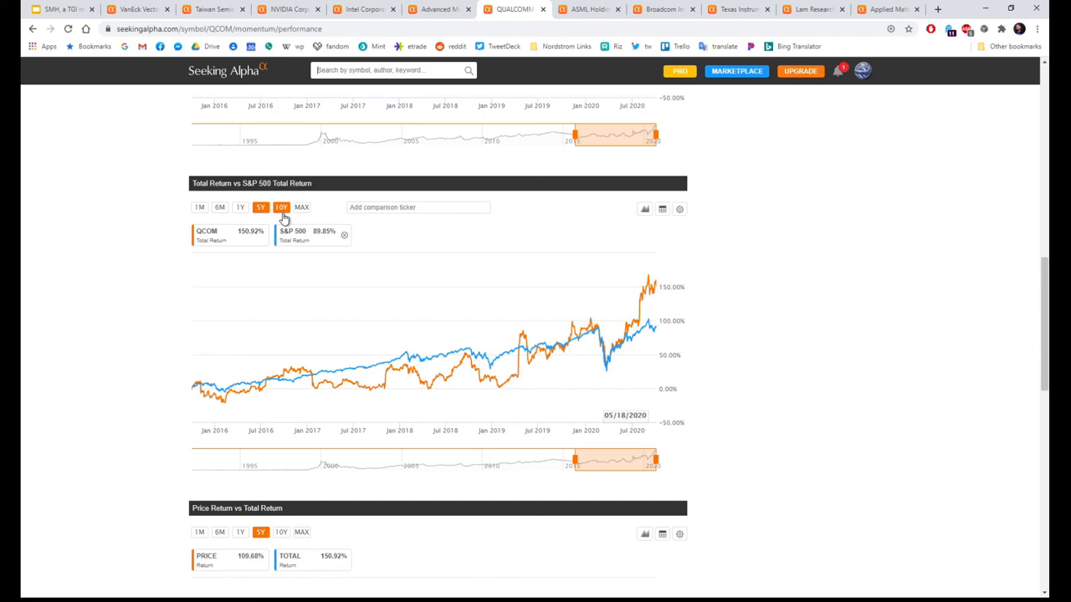
pyautogui.click(590, 9)
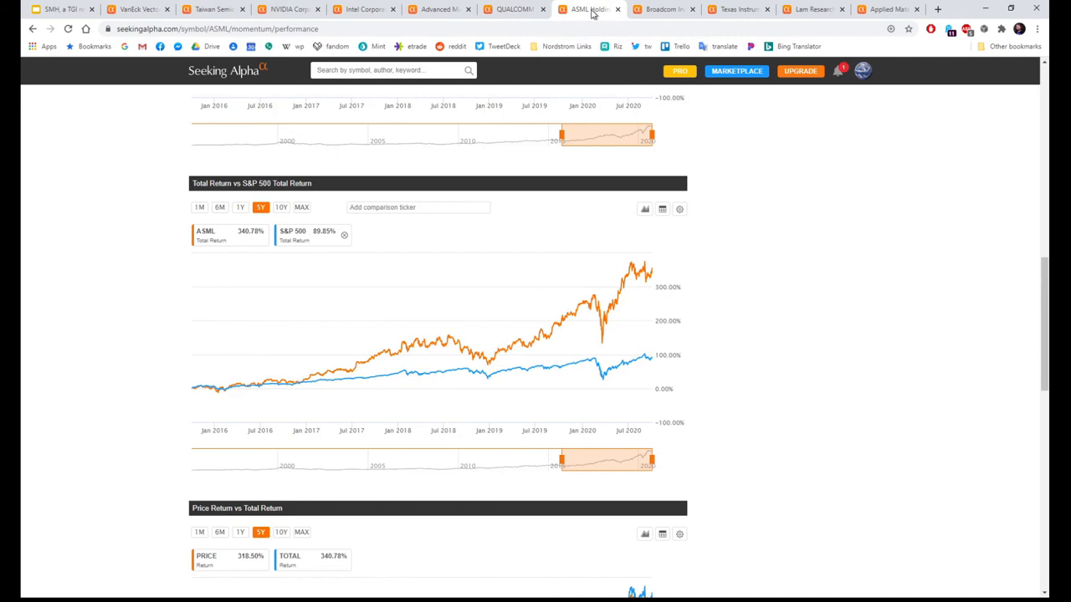
# - Show ASML's 10-year total return, then Broadcom's 10-year comparison
pyautogui.click(281, 207)
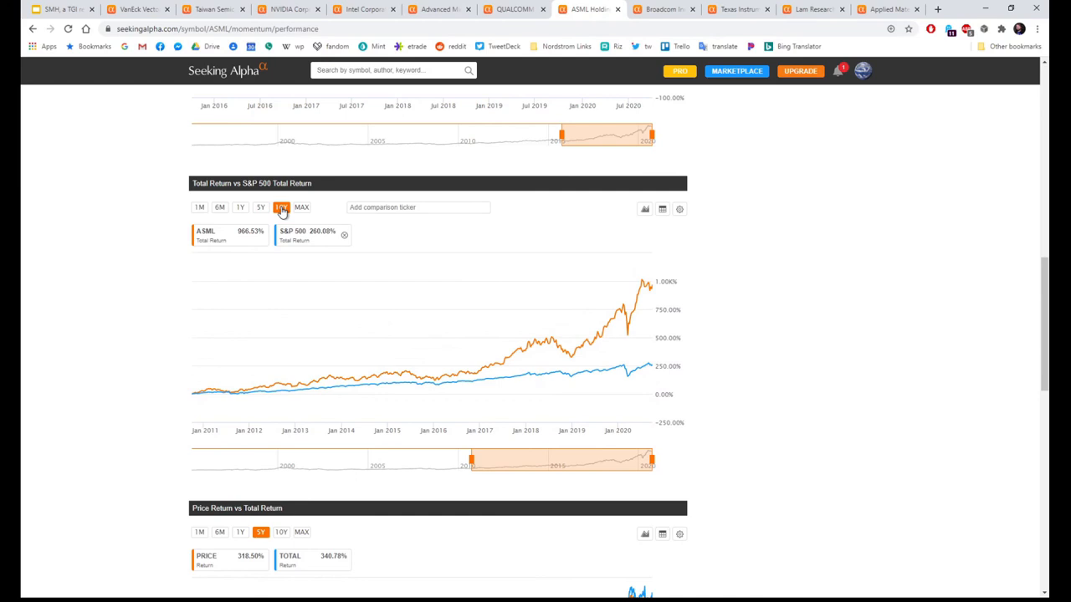
pyautogui.click(663, 9)
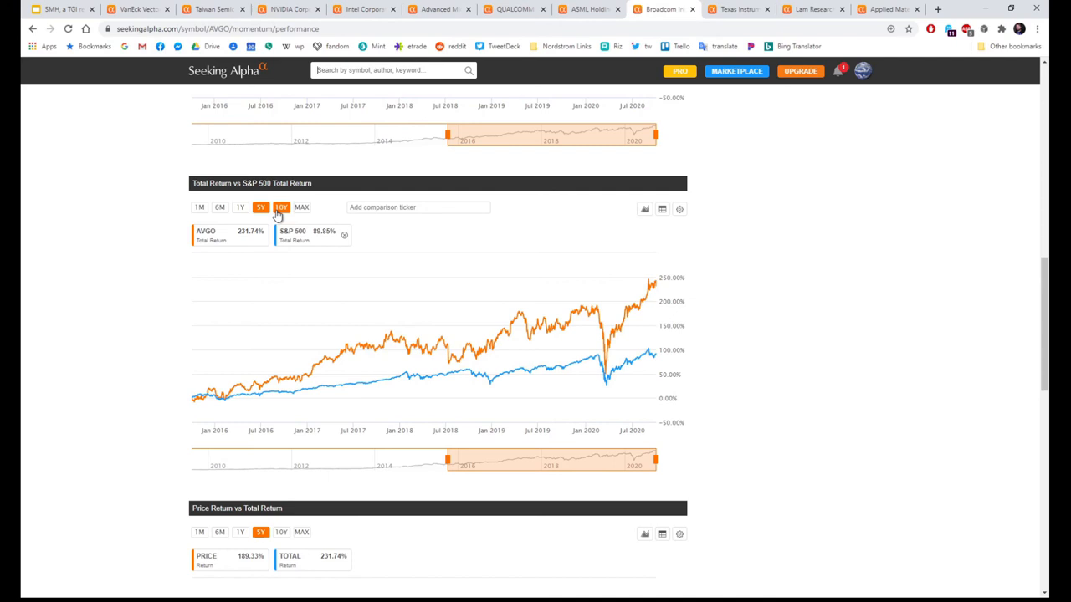
pyautogui.click(738, 9)
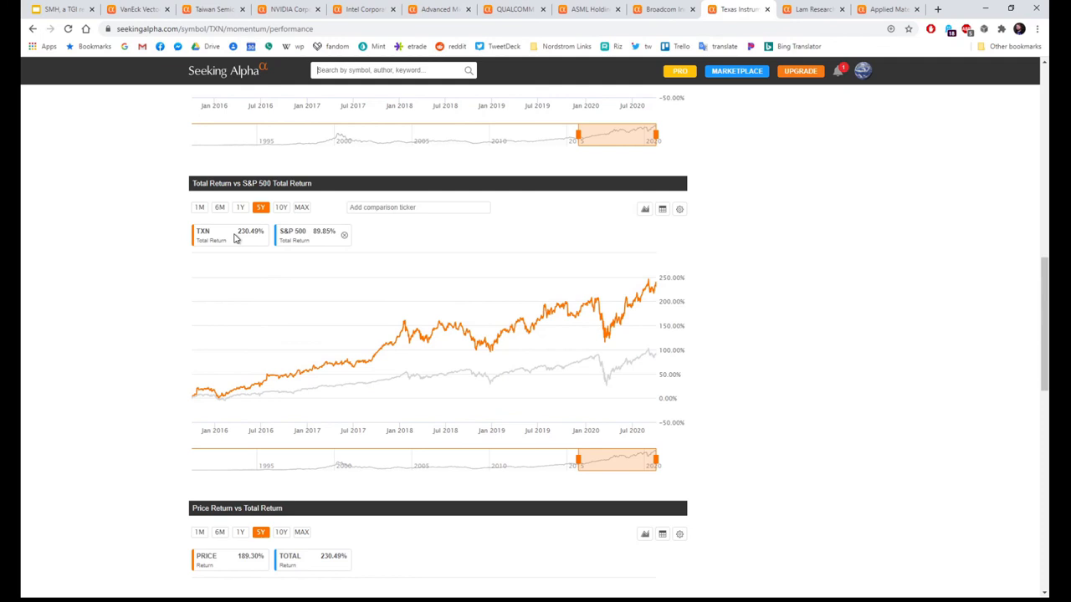
# - Show 10-year total returns vs S&P 500 for Lam Research, then Applied Materials (518.37%)
pyautogui.click(812, 9)
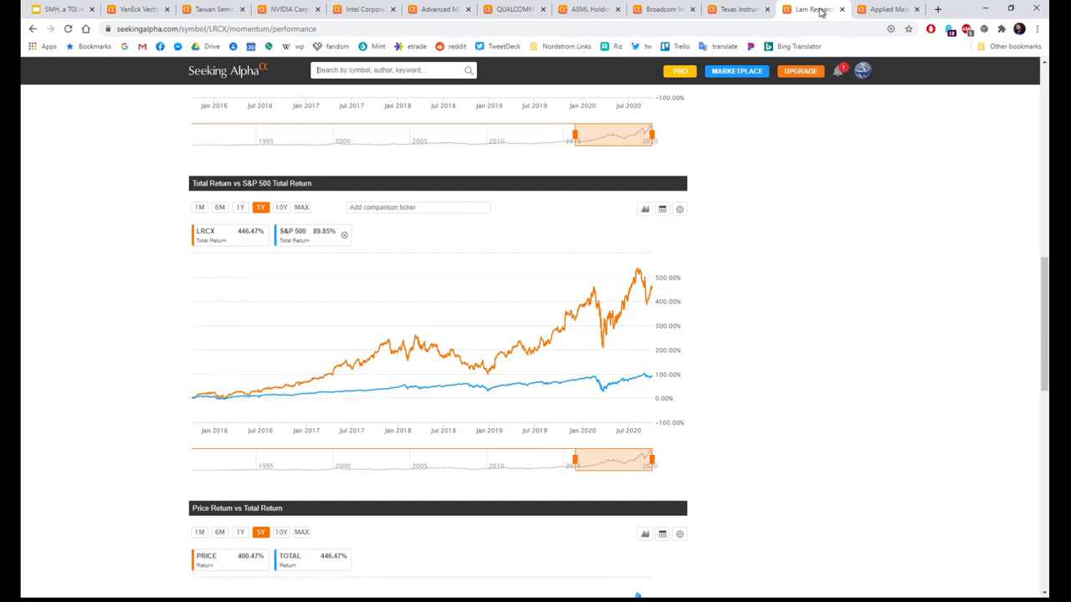
pyautogui.click(281, 207)
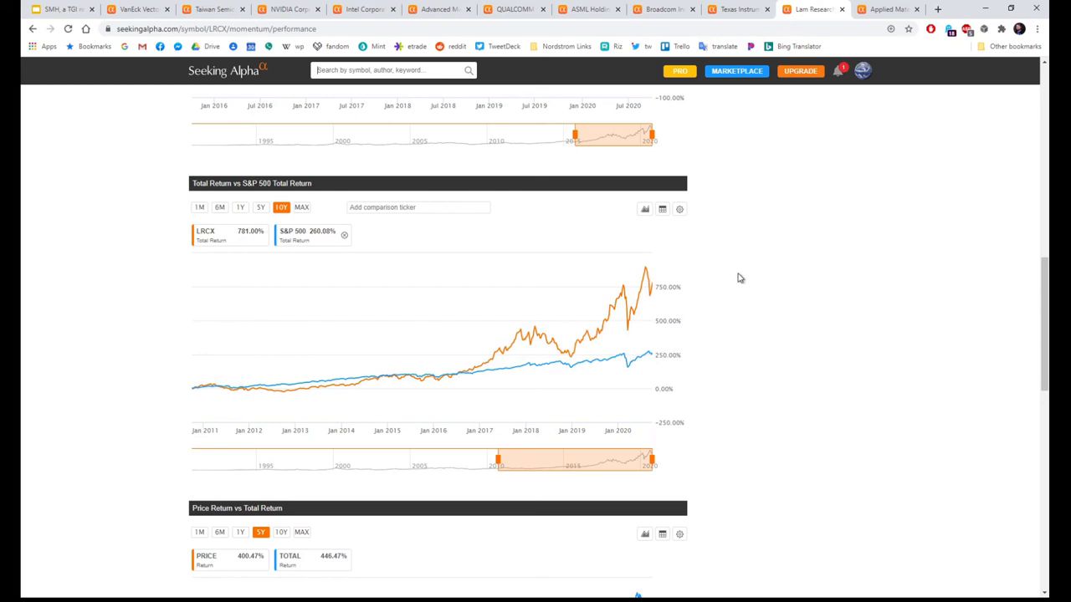
pyautogui.click(887, 9)
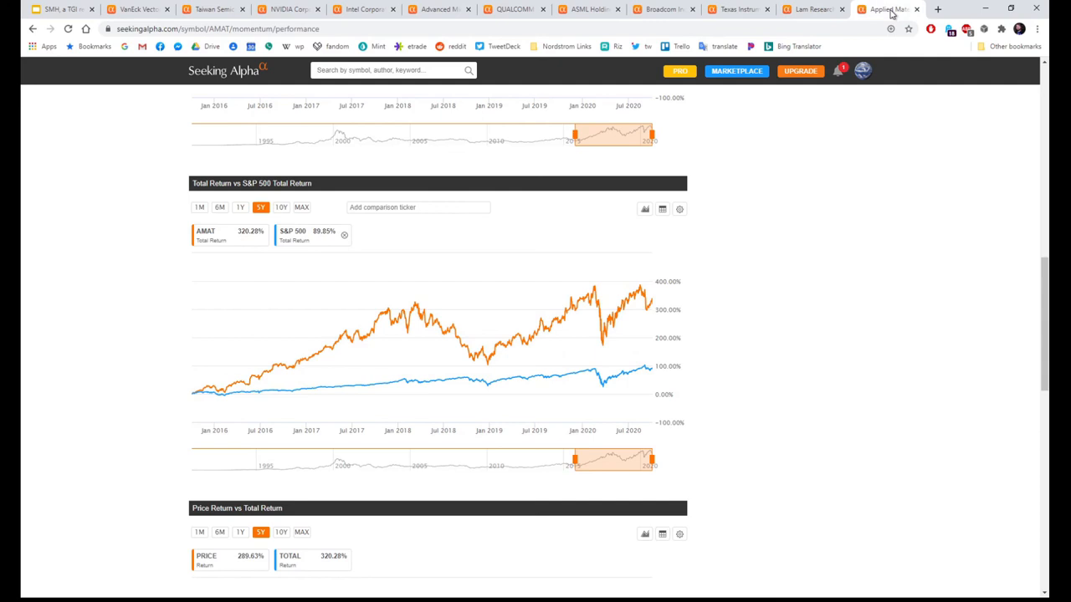
pyautogui.click(281, 207)
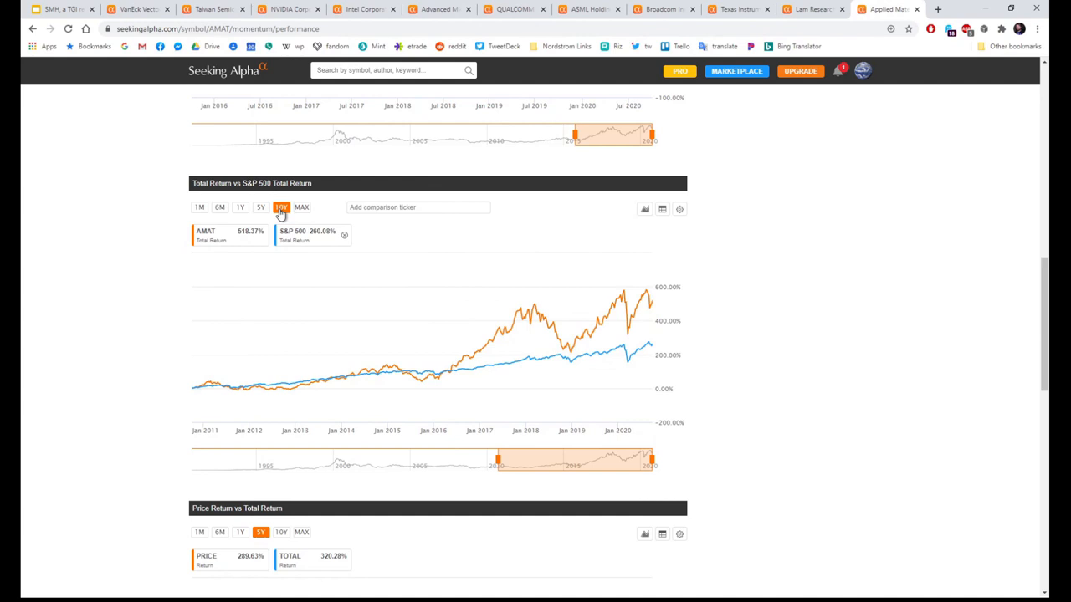